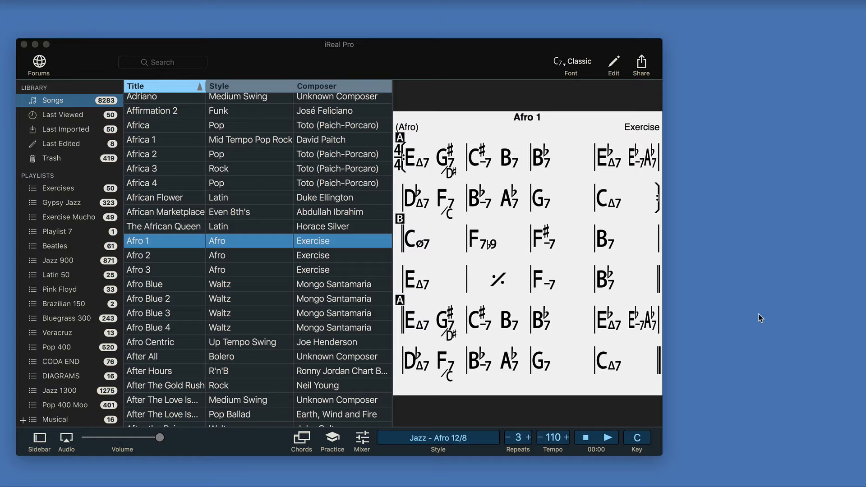
mouse_move(562, 86)
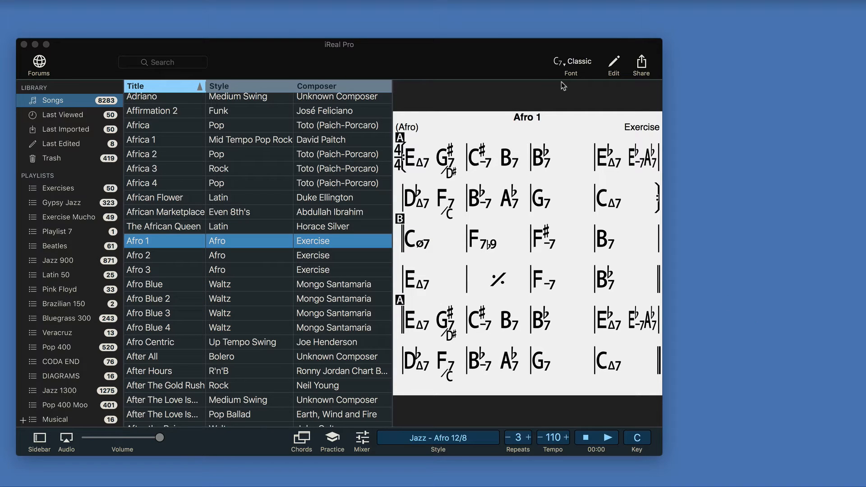
Bring up the Edit menu for the Afro 1 chart.
left_click(613, 62)
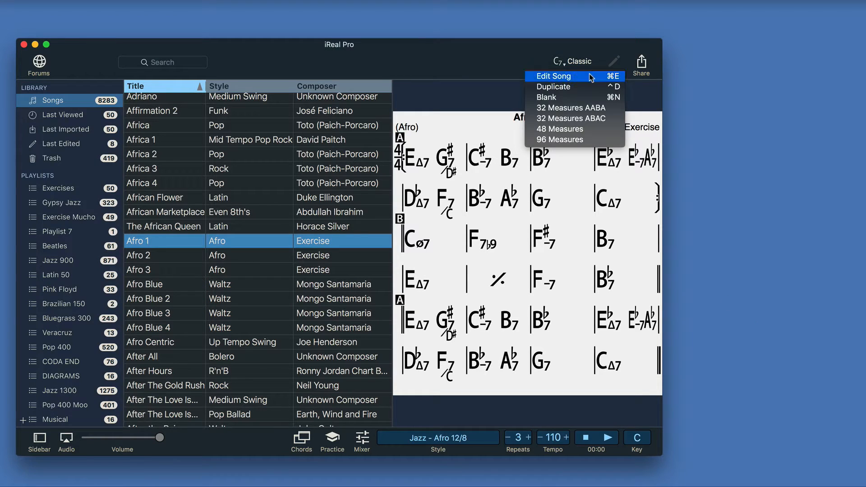
Set Afro 1's first bar to 5/4 in the song editor and save the chart.
left_click(554, 76)
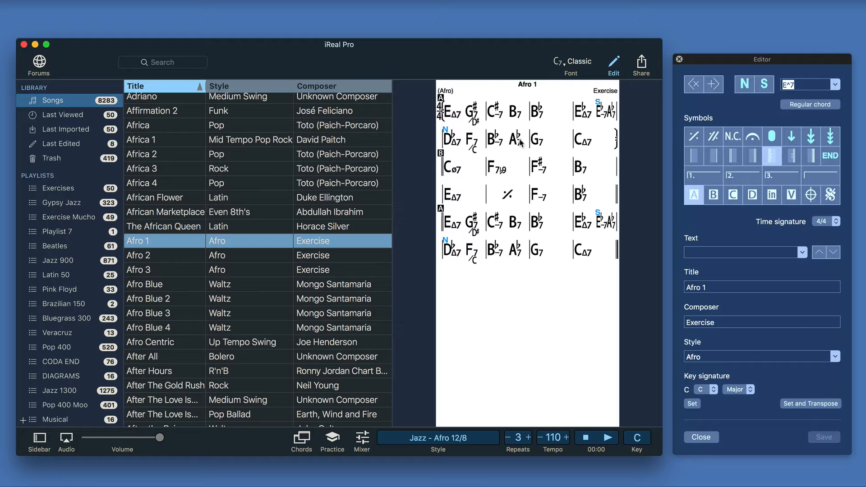
left_click(827, 222)
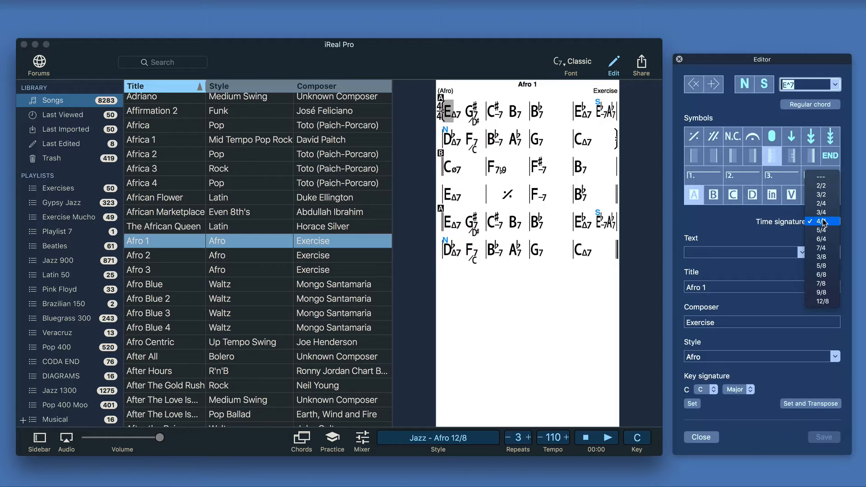
mouse_move(823, 230)
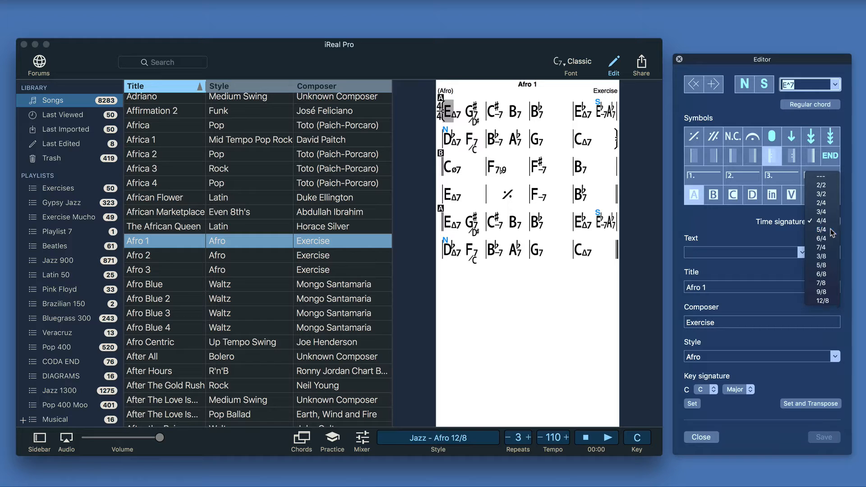
left_click(821, 230)
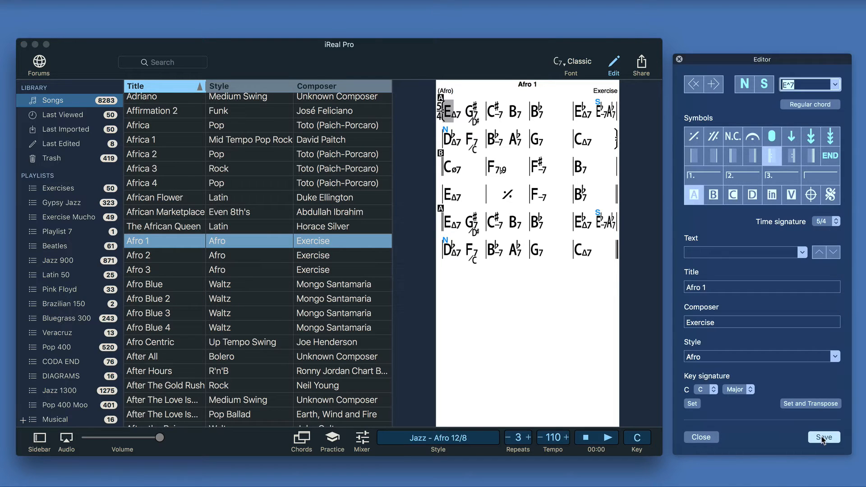
left_click(823, 436)
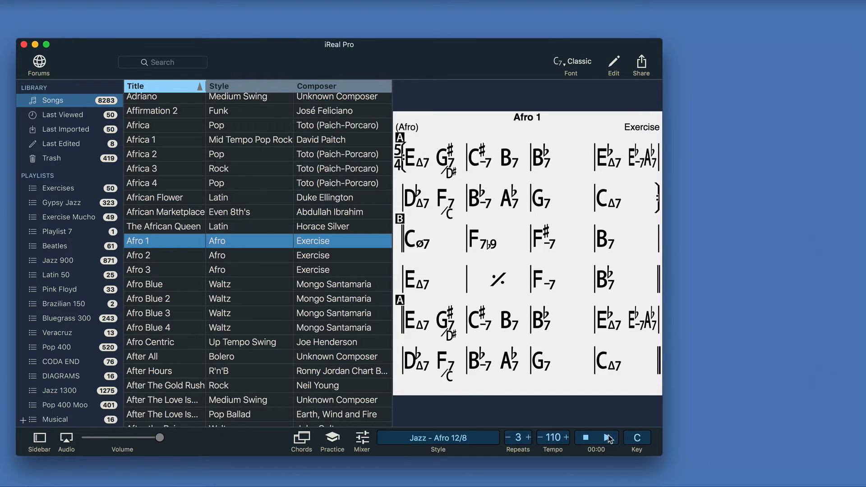
Play Afro 1 back in 5/4, stop it, and bring up the accompaniment style list.
left_click(607, 436)
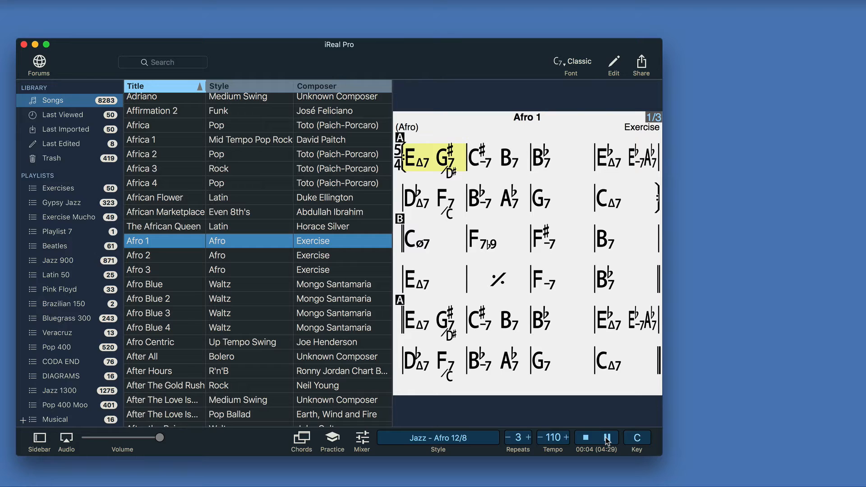
left_click(597, 436)
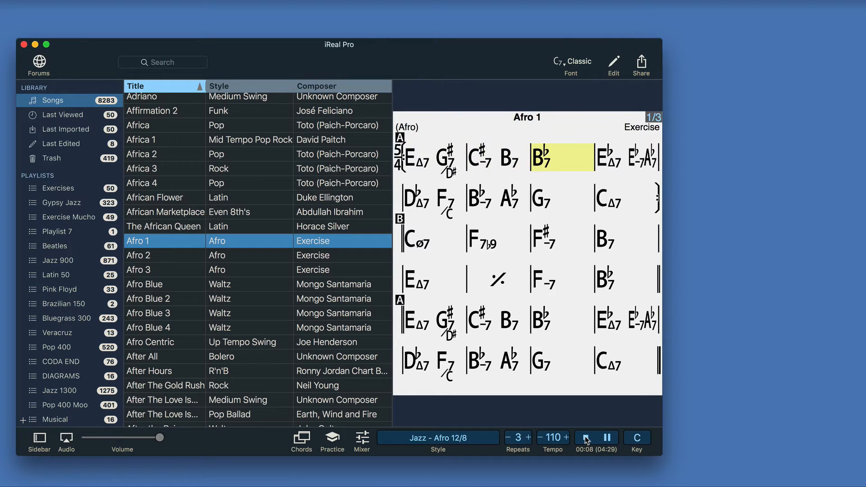
left_click(436, 437)
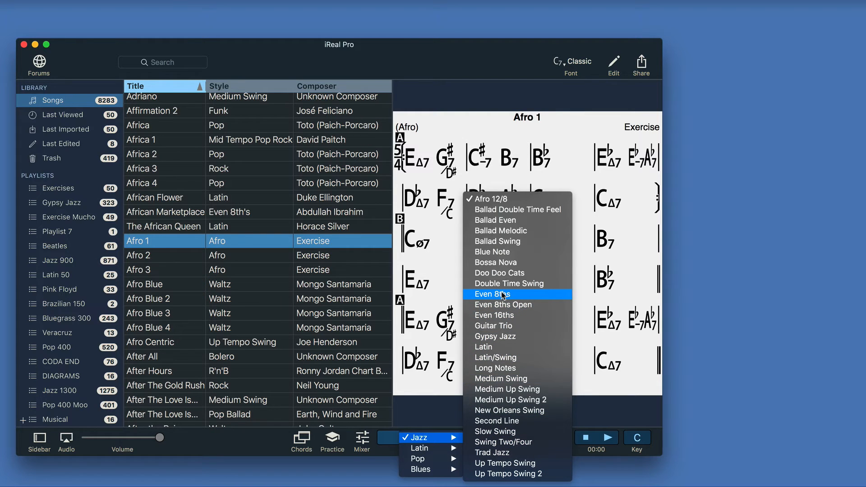
Choose the Jazz Even 8ths style, audition the chart briefly, and return to the editor.
left_click(490, 295)
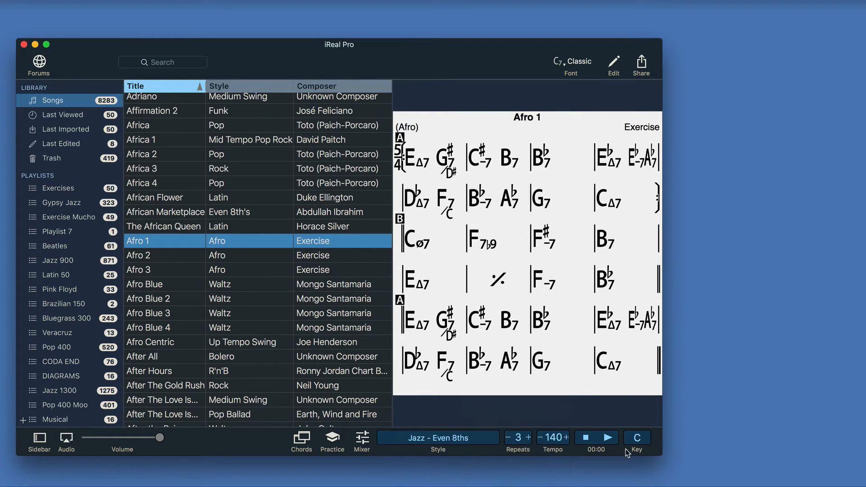
left_click(611, 438)
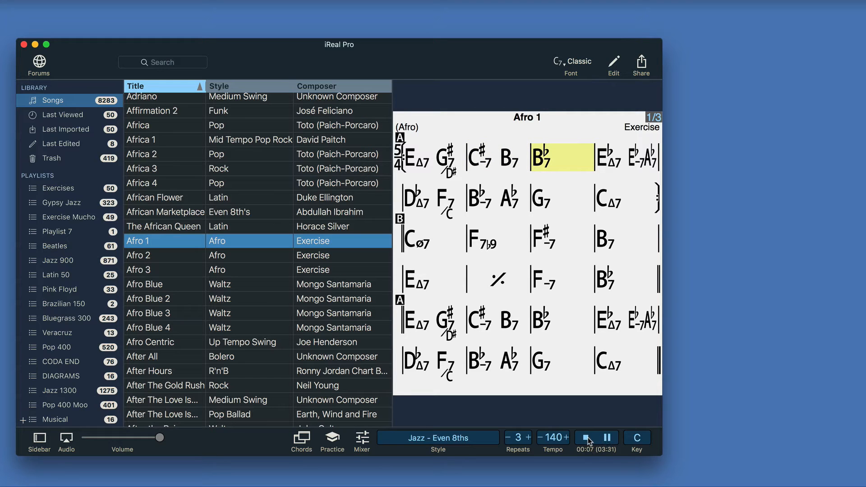
left_click(572, 437)
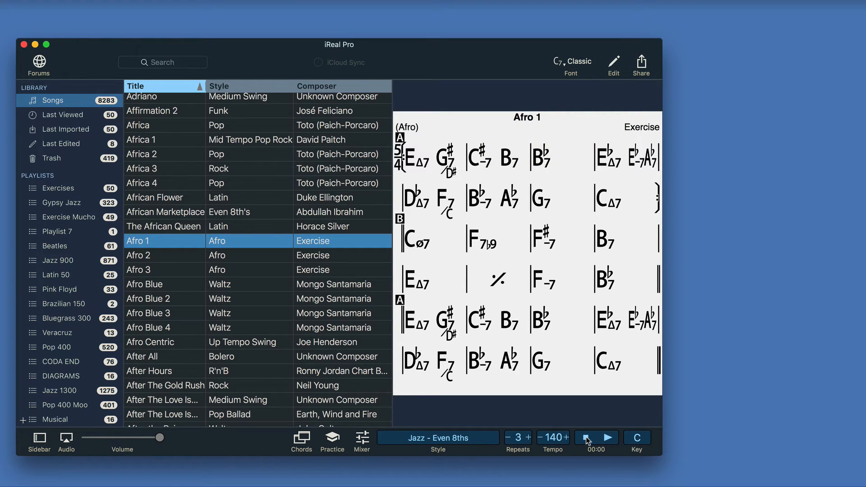
left_click(614, 61)
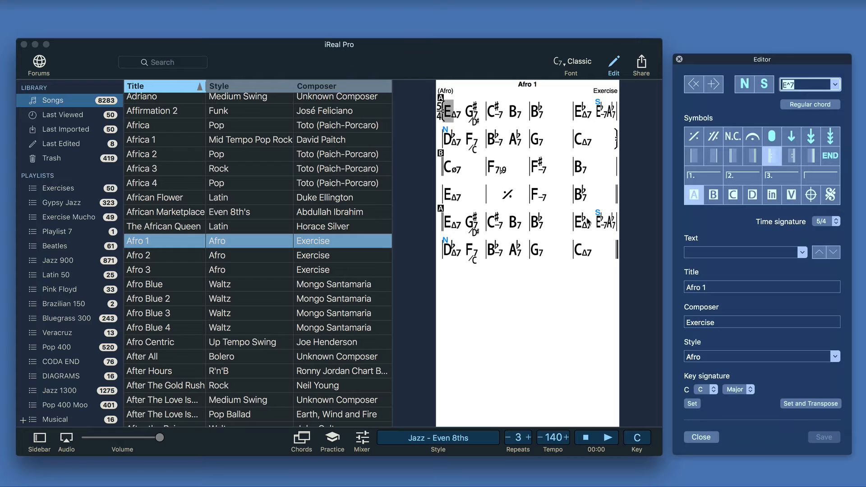
mouse_move(469, 176)
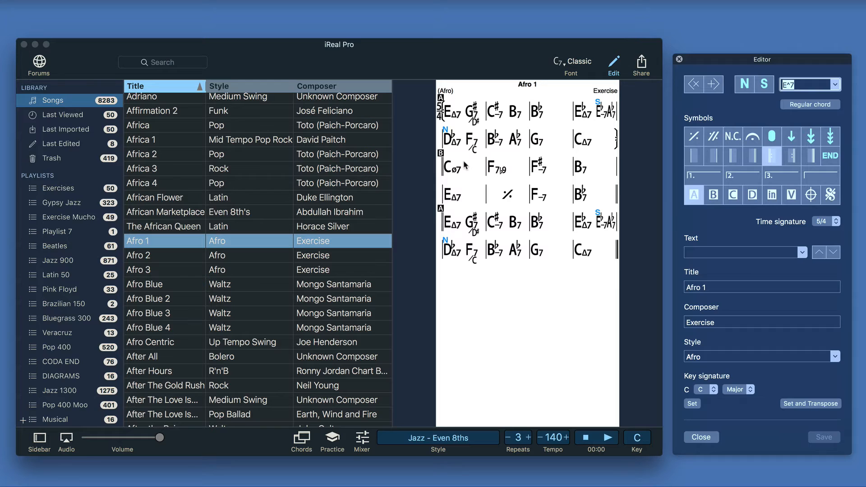
Assign 3/4 to bar 1, 4/4 to the C#-7 bar, 7/8 to the Bb7 bar, 3/4 to section B, and save.
left_click(825, 222)
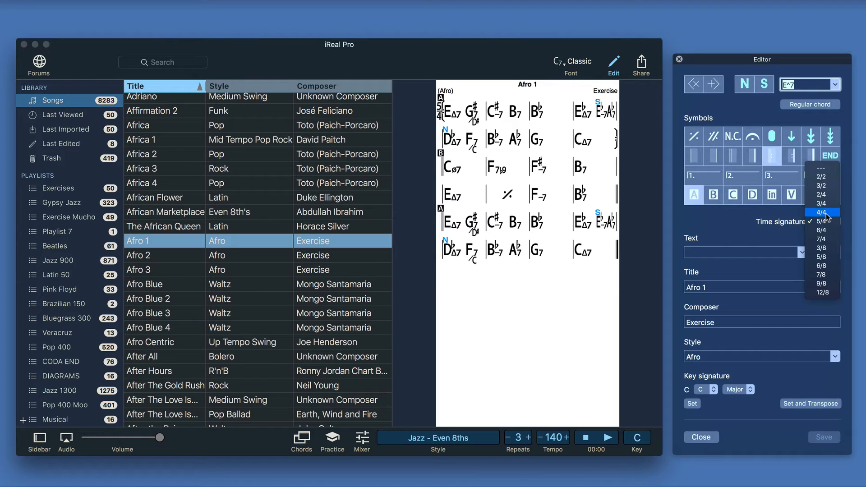
left_click(821, 203)
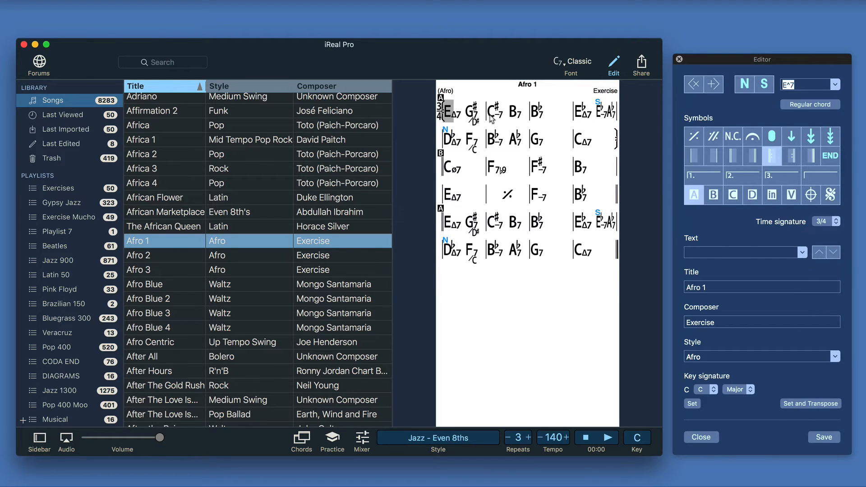
left_click(823, 221)
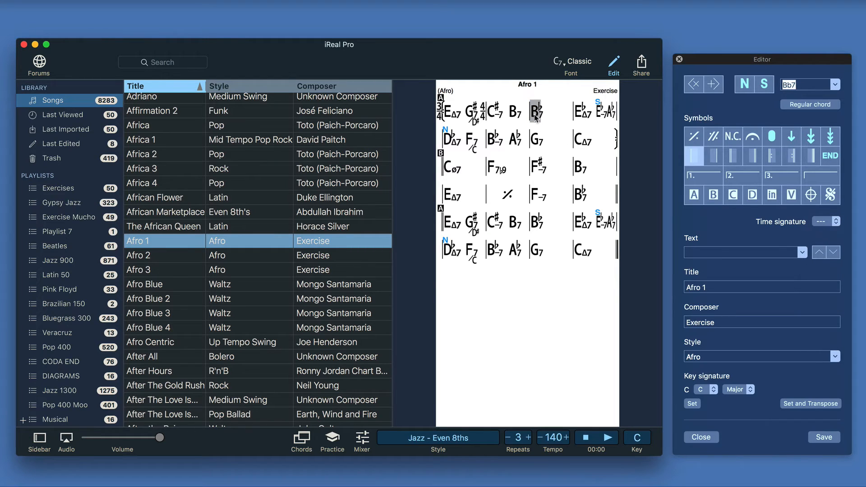
left_click(826, 222)
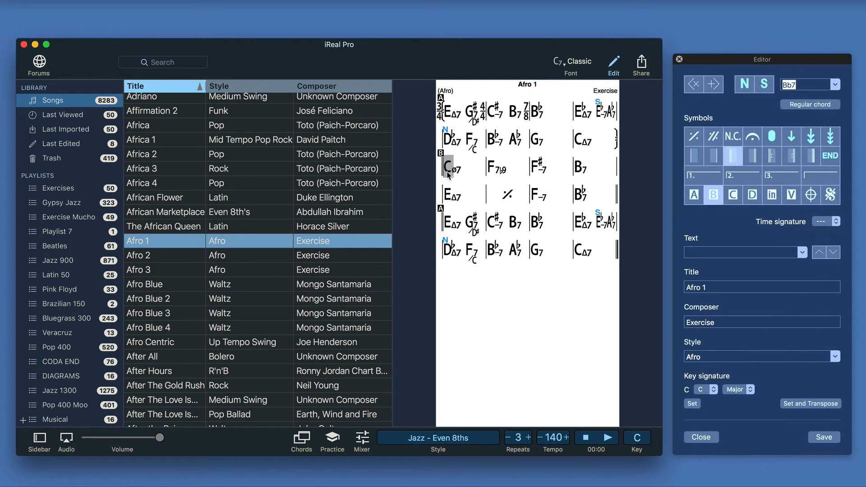
left_click(828, 222)
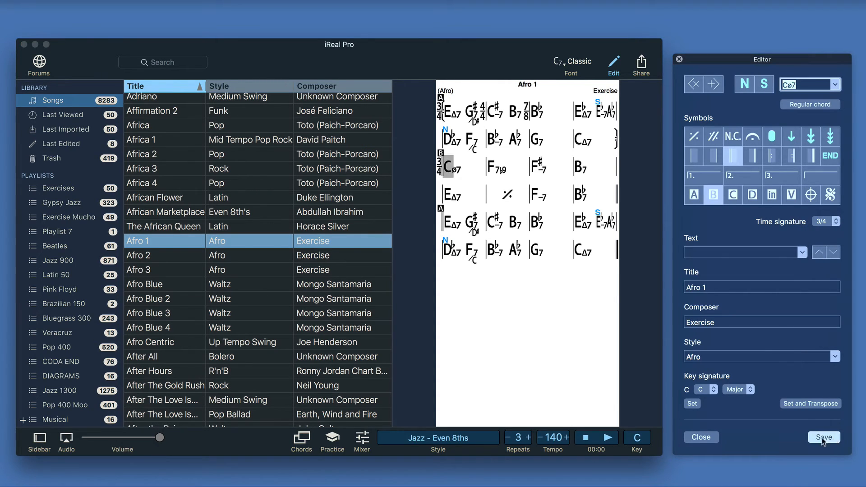
left_click(823, 436)
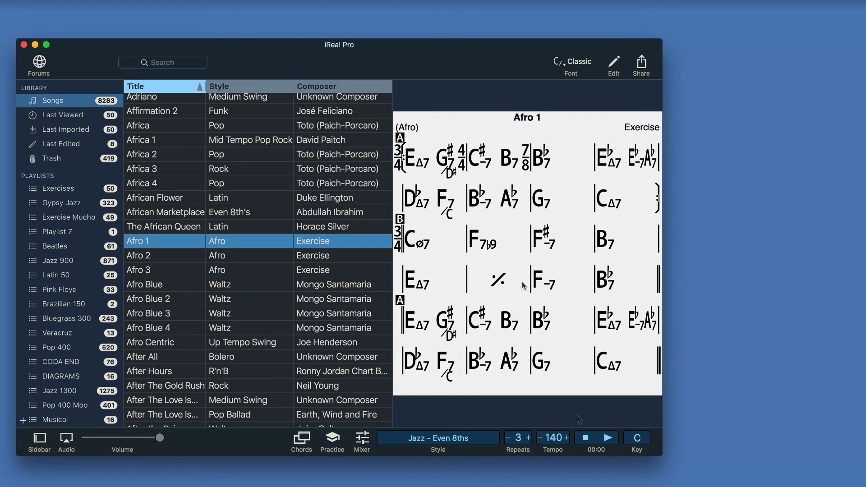